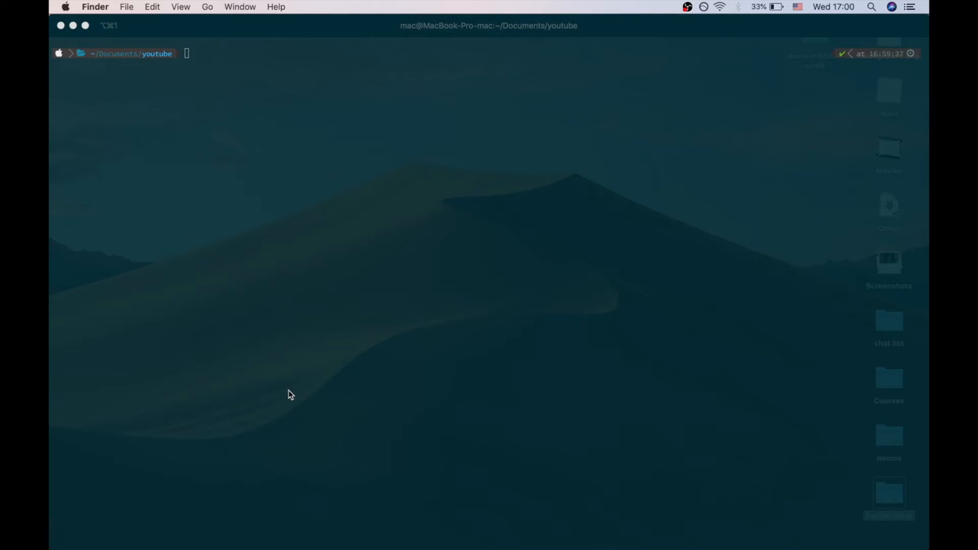
- Scaffold the electron-badge-example project with yarn create electron-app
type("yarn create electron-app electron-badge-example")
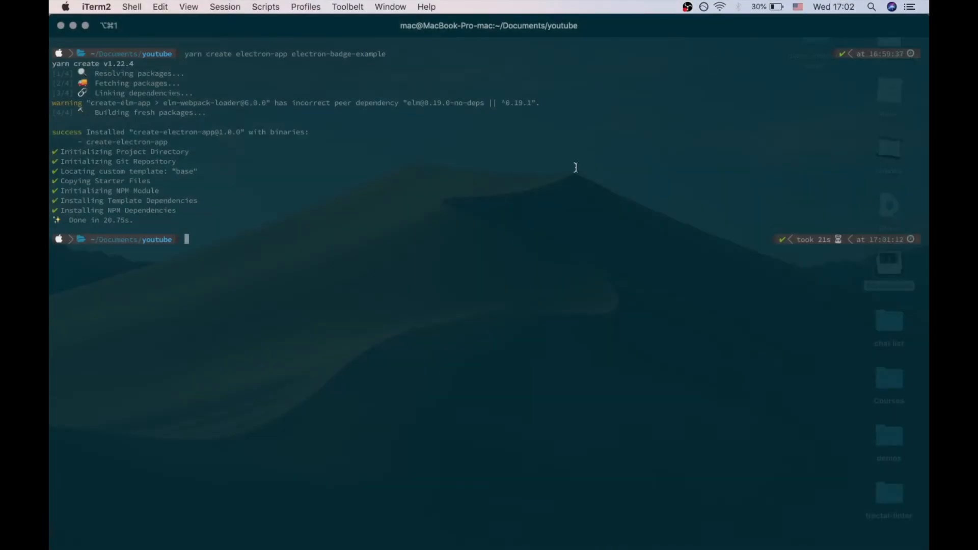
- Run yarn start, then move into the electron-badge-example folder
type("yarn start")
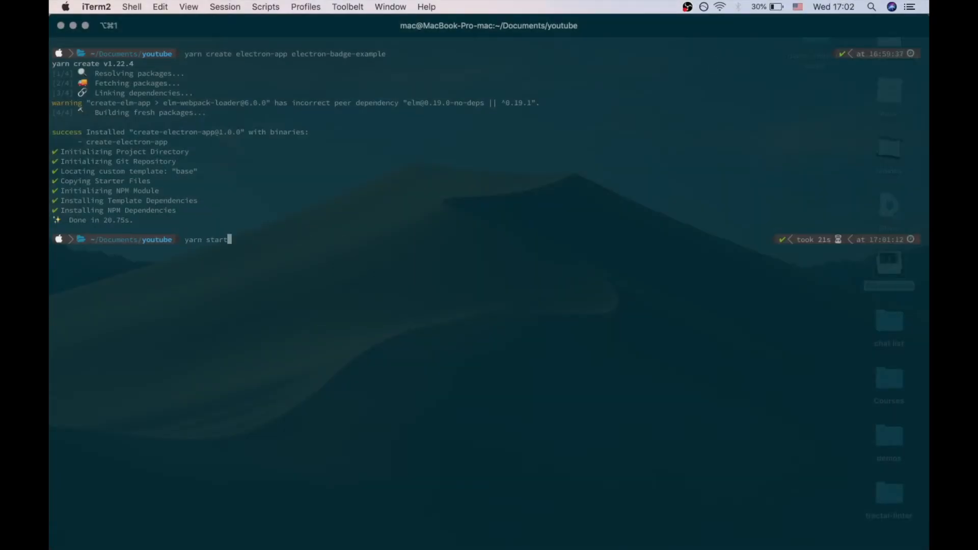
key("Return")
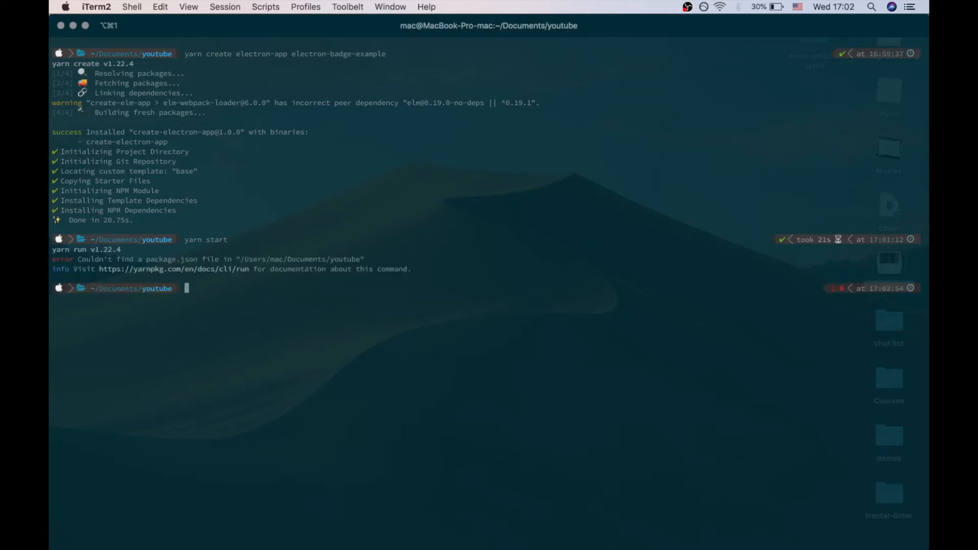
type("cd electron-badge-example")
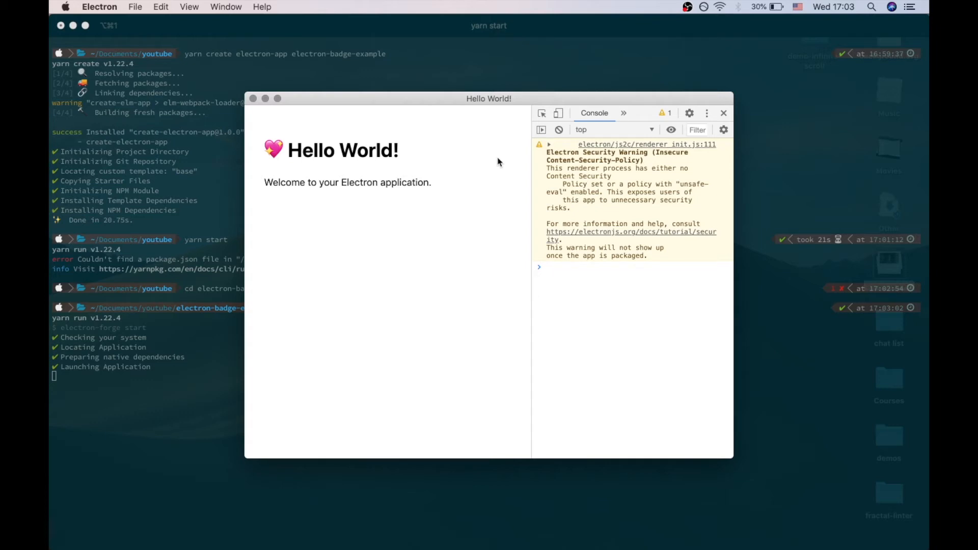
mouse_move(600, 522)
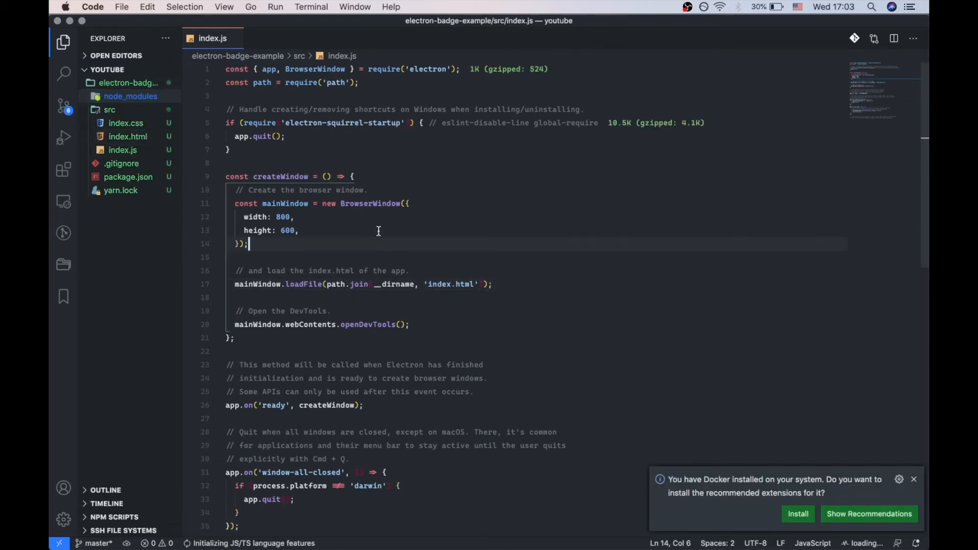
- Add an app.setBadgeCount call after openDevTools in createWindow of index.js
scroll("down", 3)
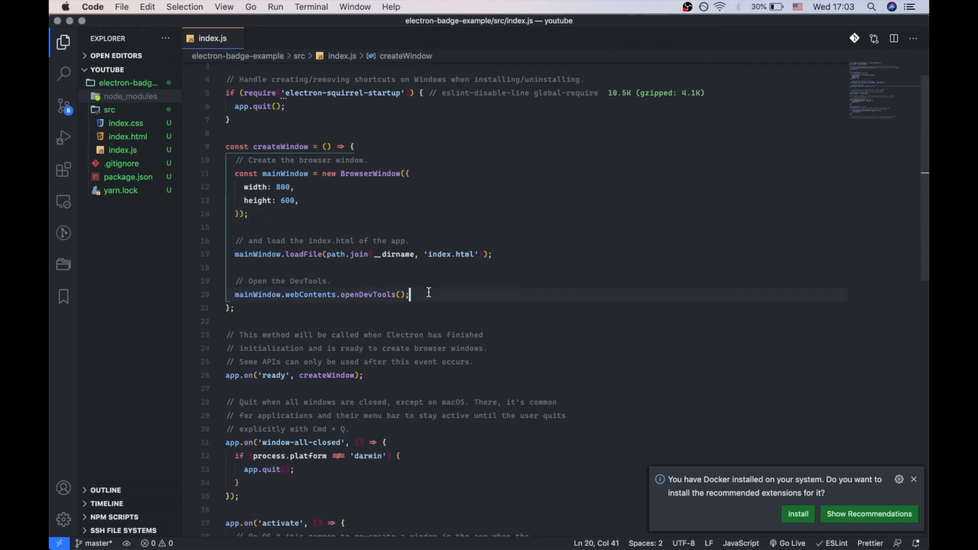
type("a[]")
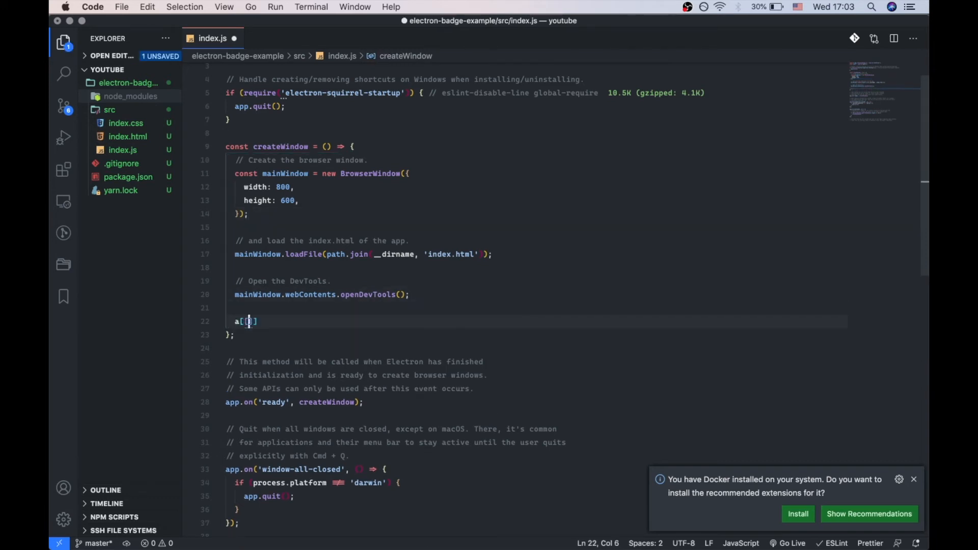
type("pp")
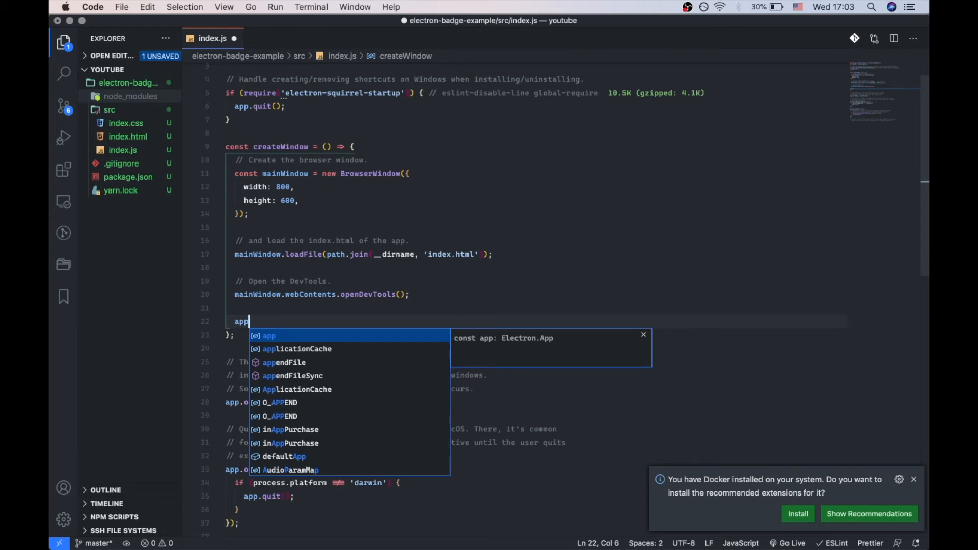
type(".setBadgeCount(19")
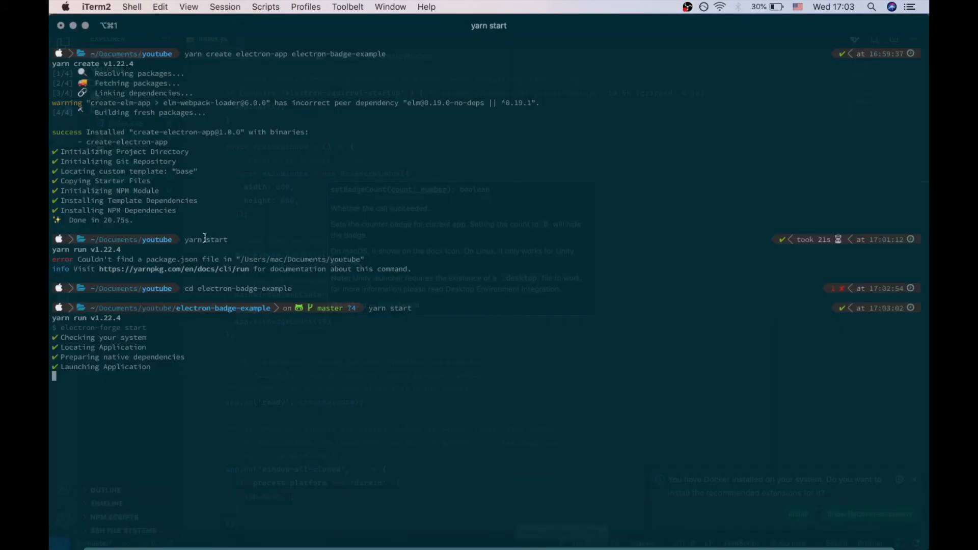
key("ctrl+c")
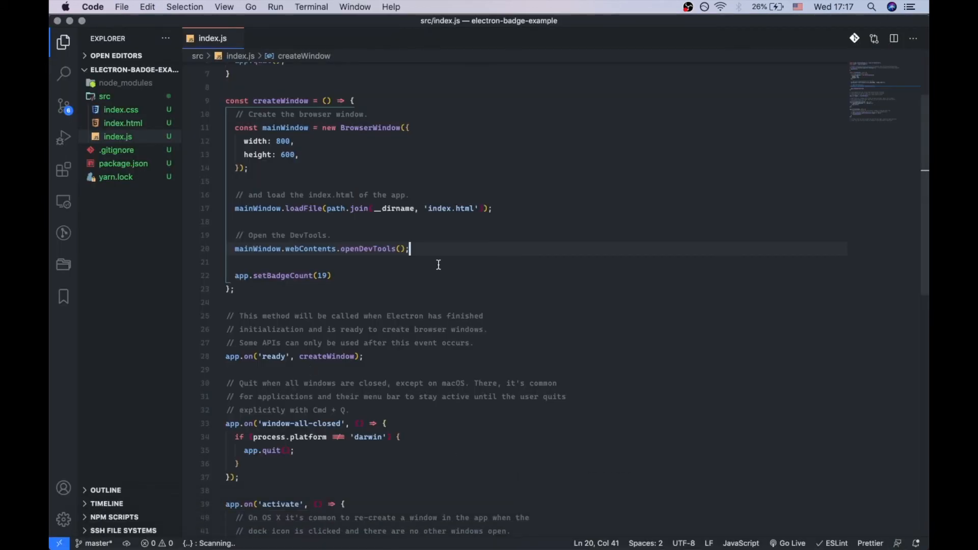
- Wrap setBadgeCount in setInterval every 1000 ms using powerMonitor.getSystemIdleTime()
type("setInterval(() => {")
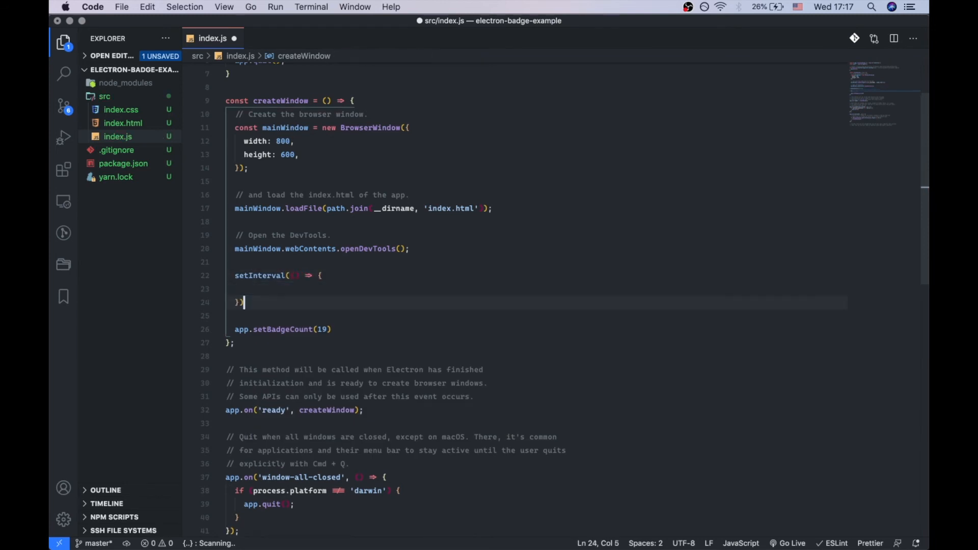
type(", 1000")
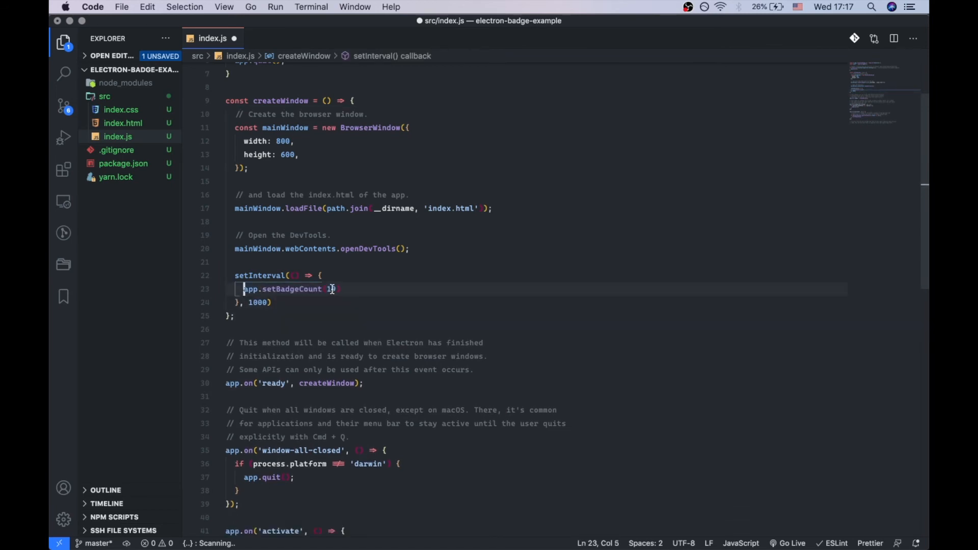
type("powr")
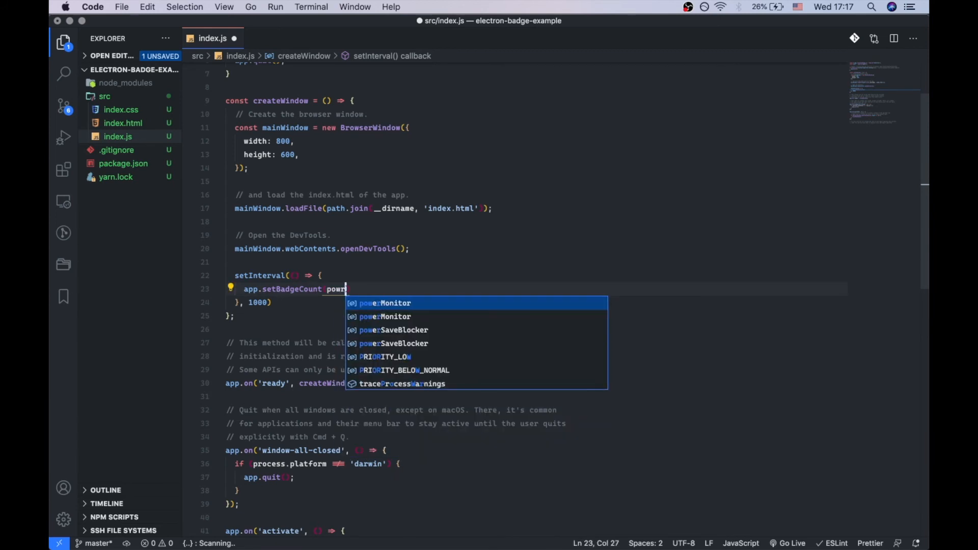
mouse_move(385, 303)
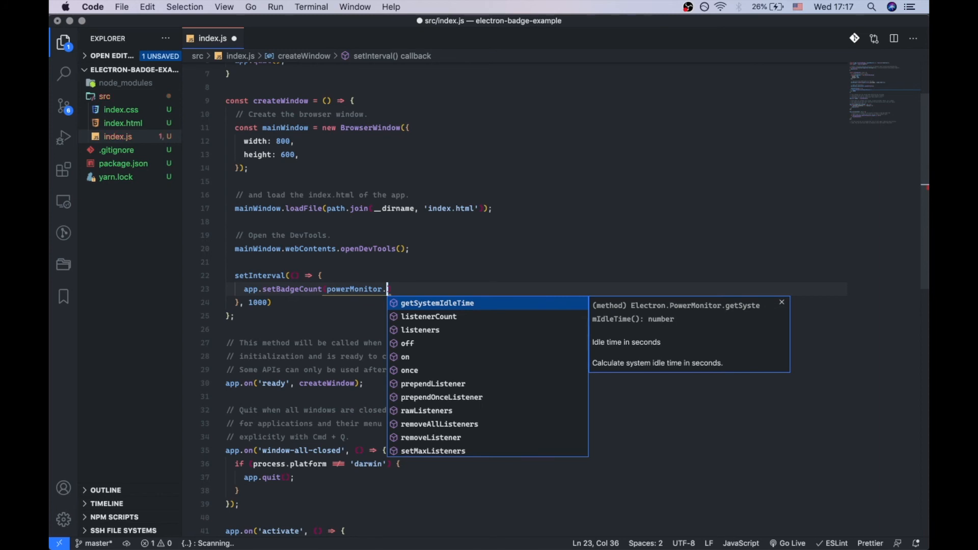
type("ge")
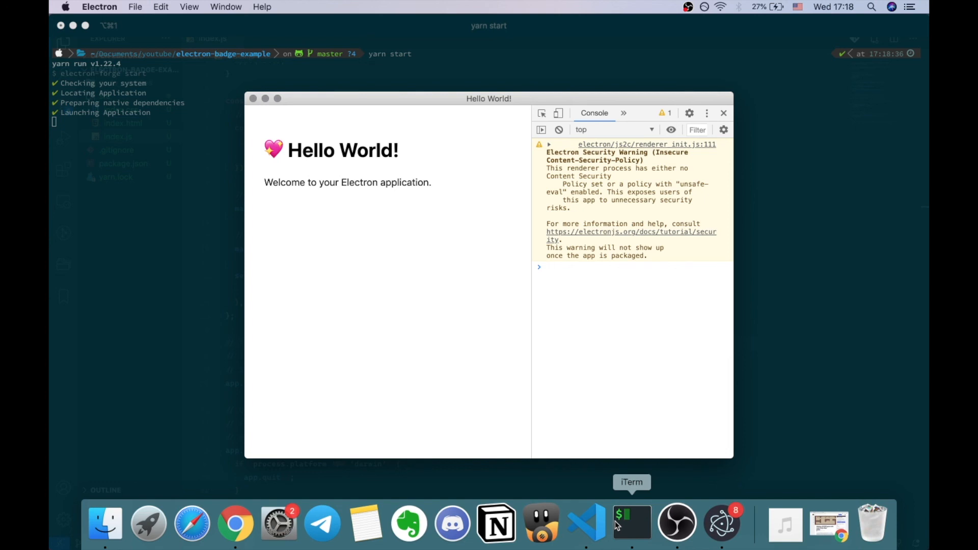
mouse_move(717, 522)
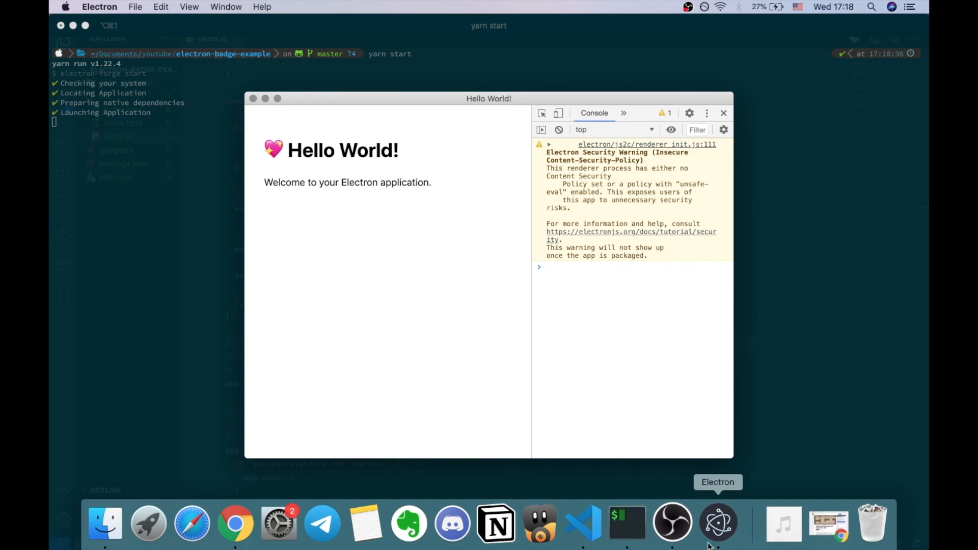